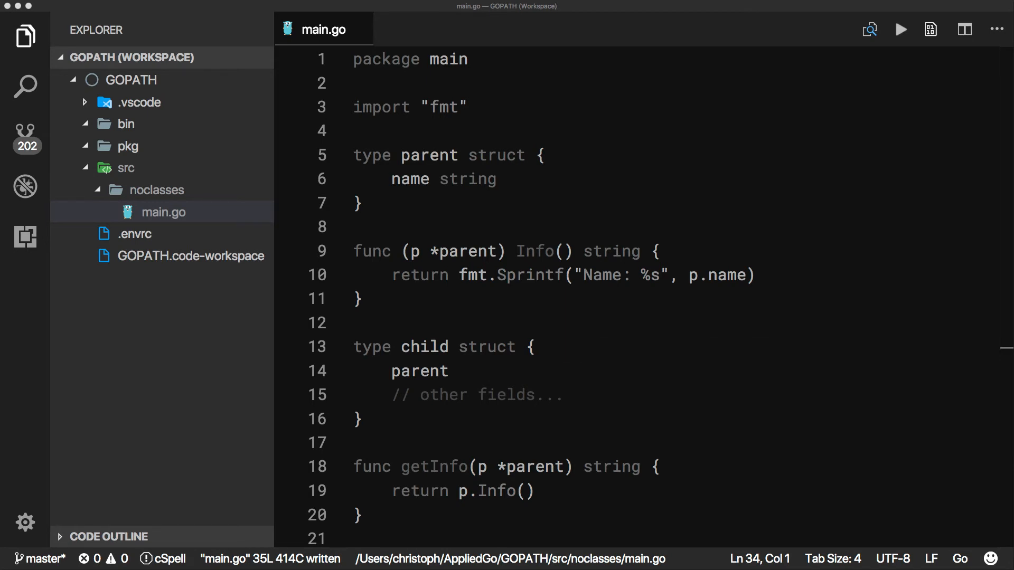
mouse_move(710, 509)
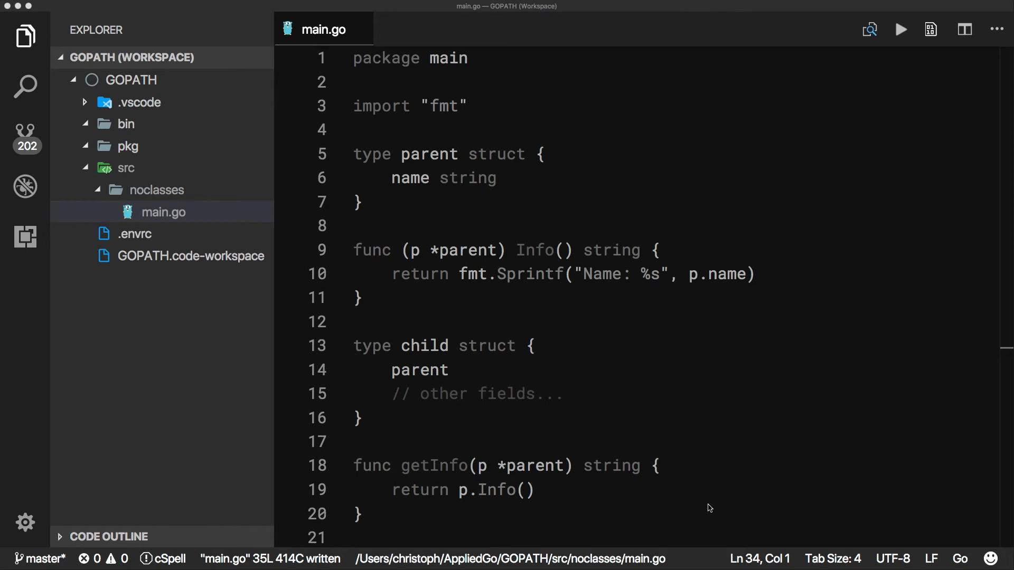
Scroll down to main() with the terminal ready in the noclasses folder
scroll(down, 3)
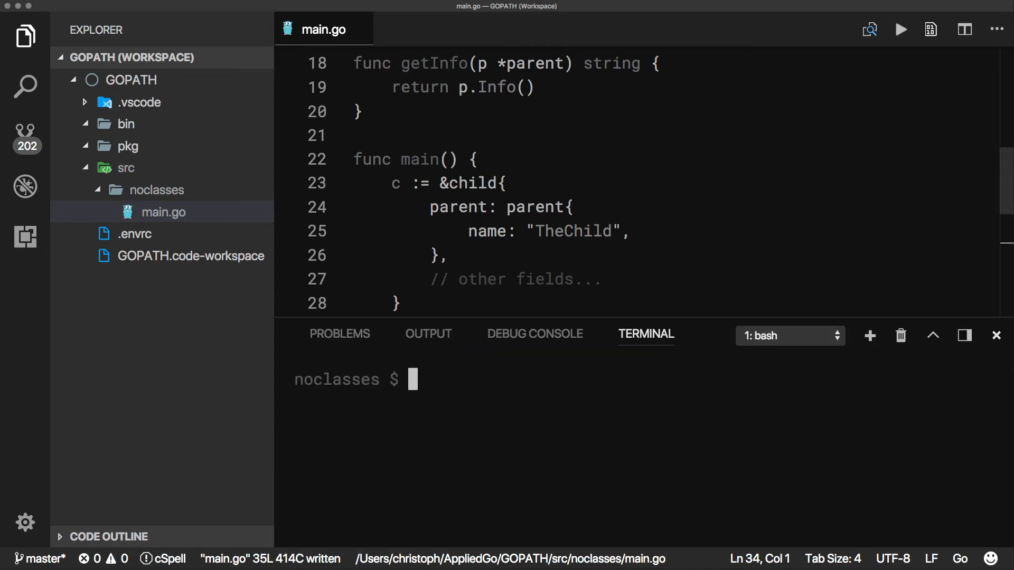
Run 'go run main.go', see the *child vs *parent compile error, and dismiss the terminal
text(go run main.go)
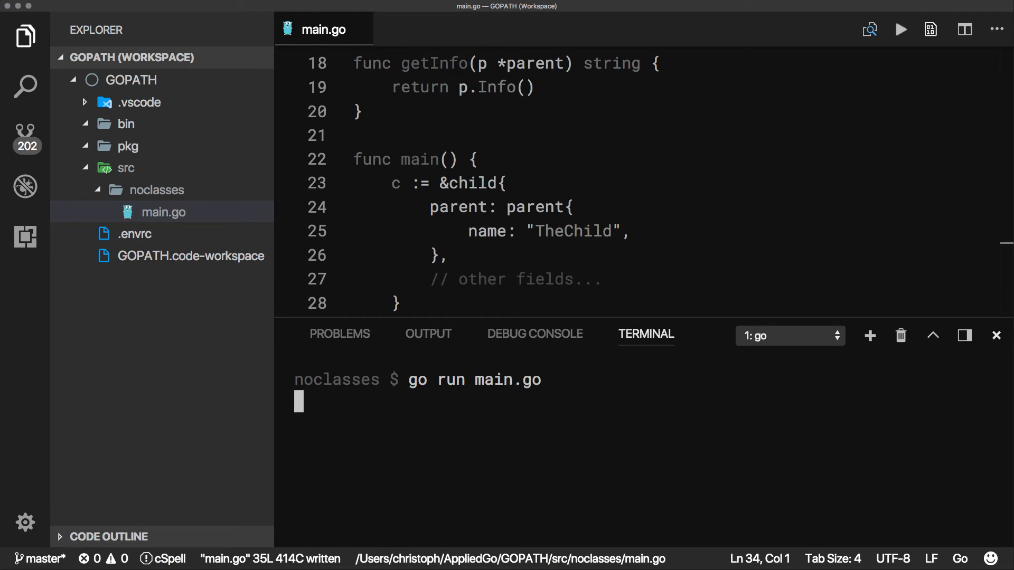
key(Return)
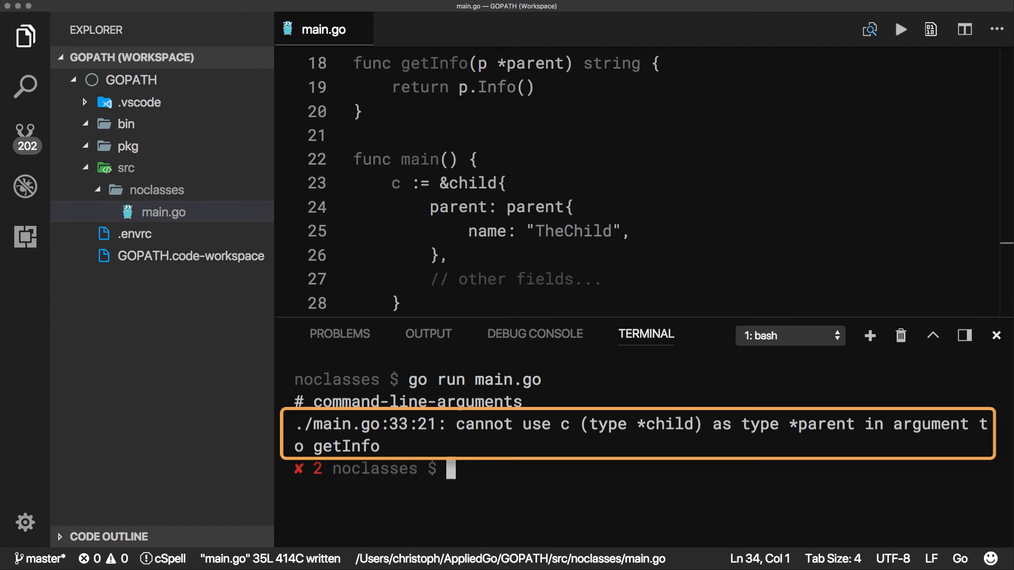
click(996, 335)
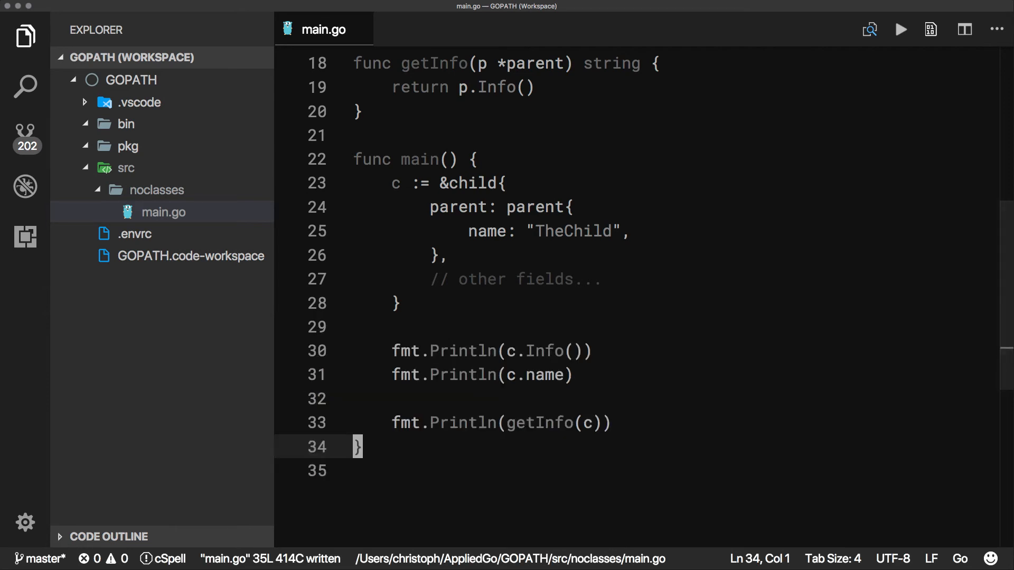
Define 'type Infoer interface { Info() string }' below the child struct, above getInfo
scroll(up, 3)
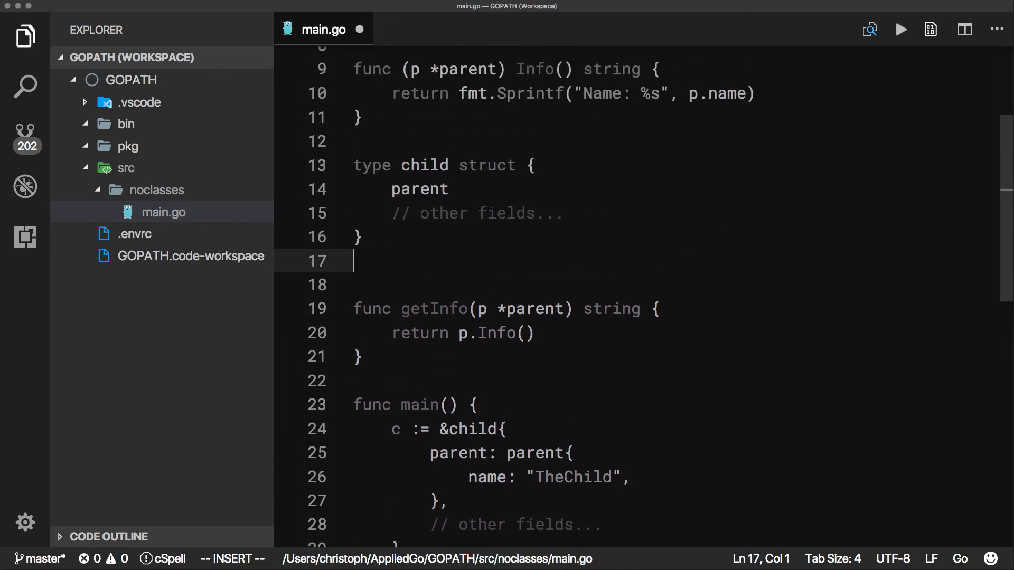
text(type Inf)
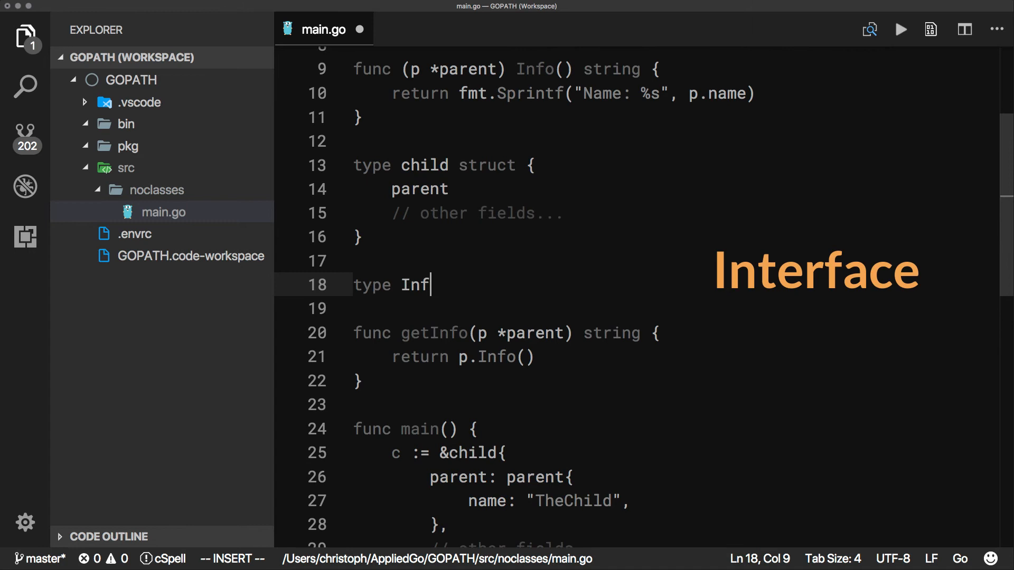
text(oer interfa)
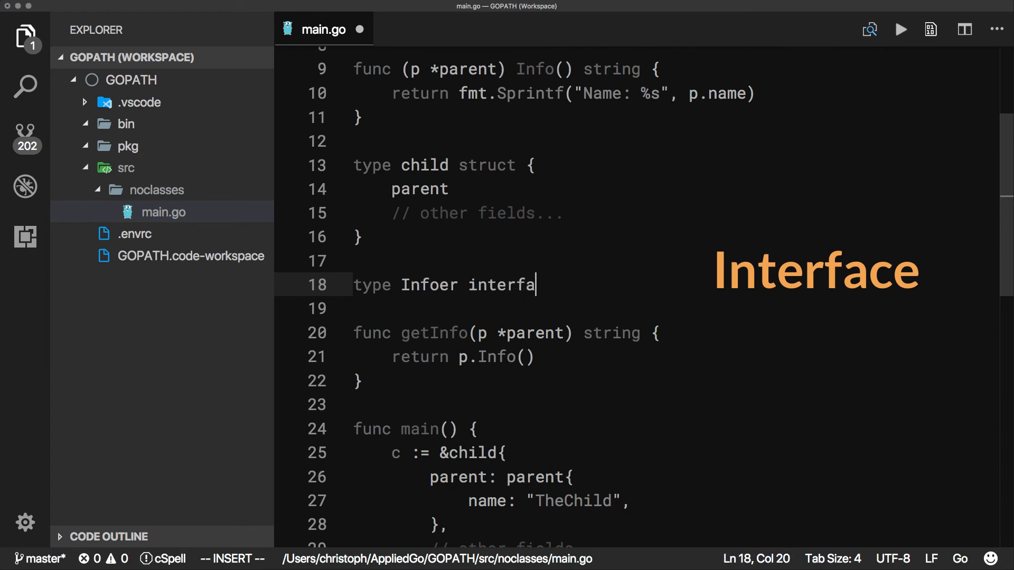
text(ce {)
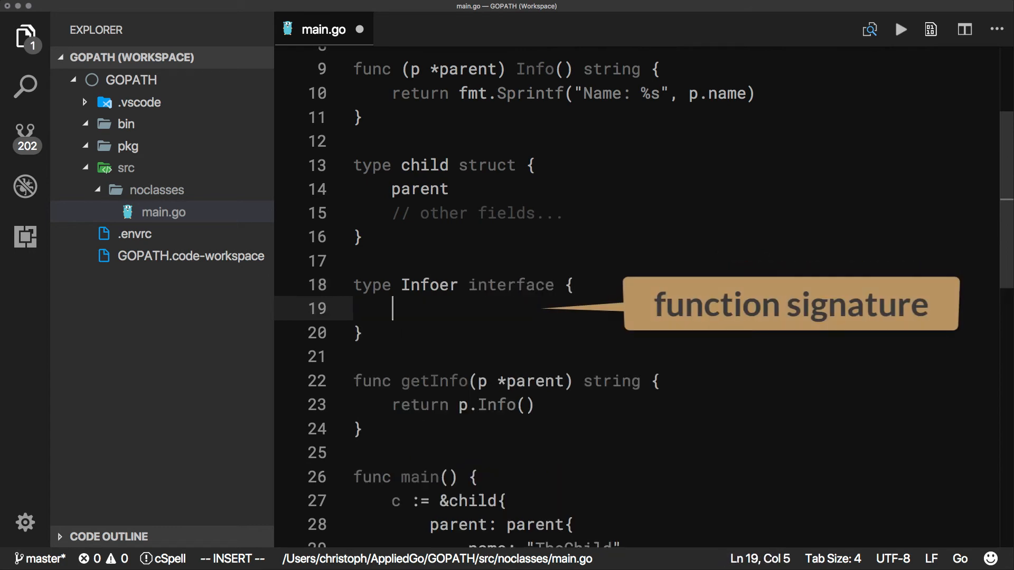
text(Info() st)
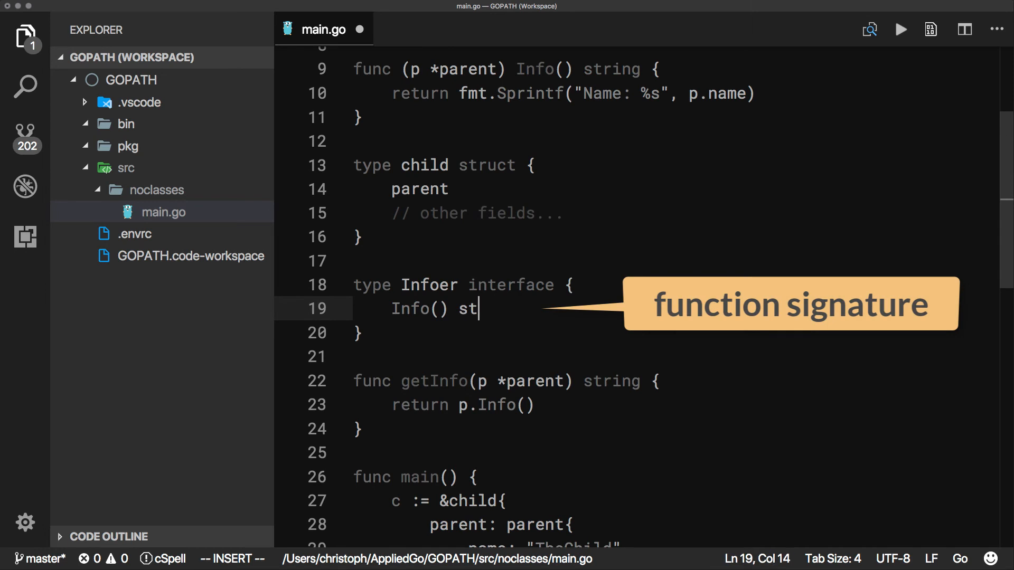
text(ring)
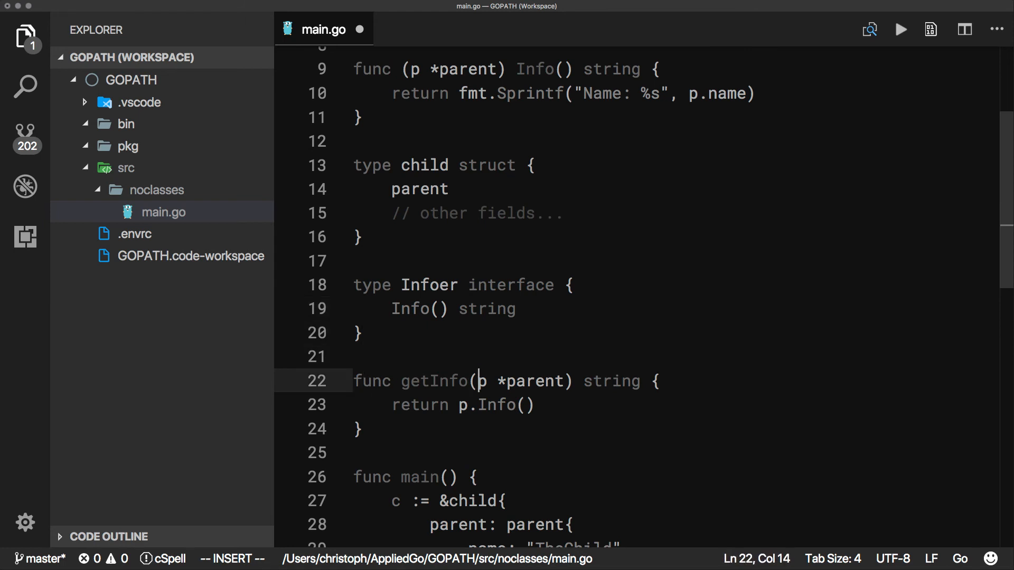
Change getInfo to take 'i Infoer' returning i.Info(), and rerun to print Name: TheChild
text(i)
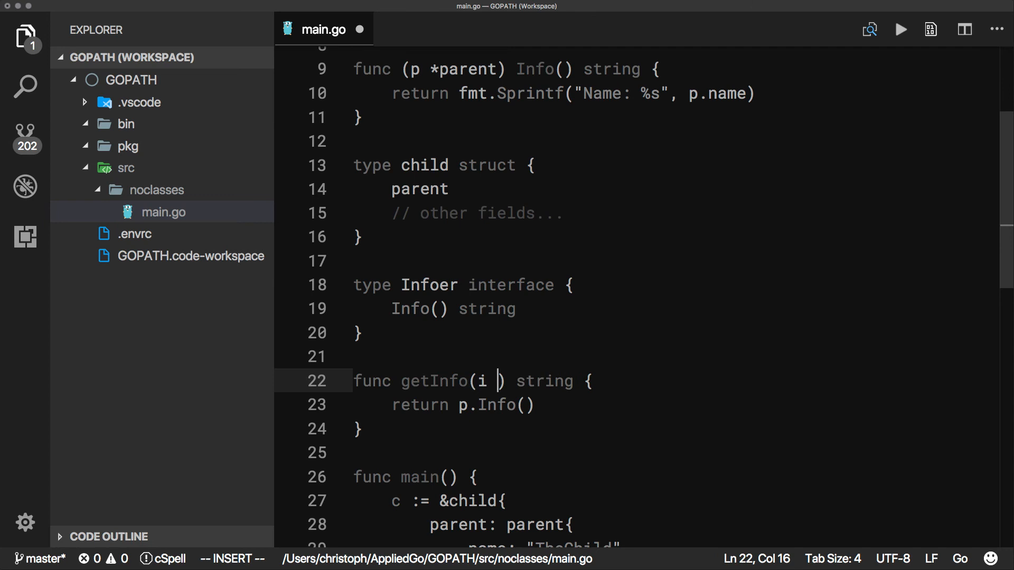
text(Infoer)
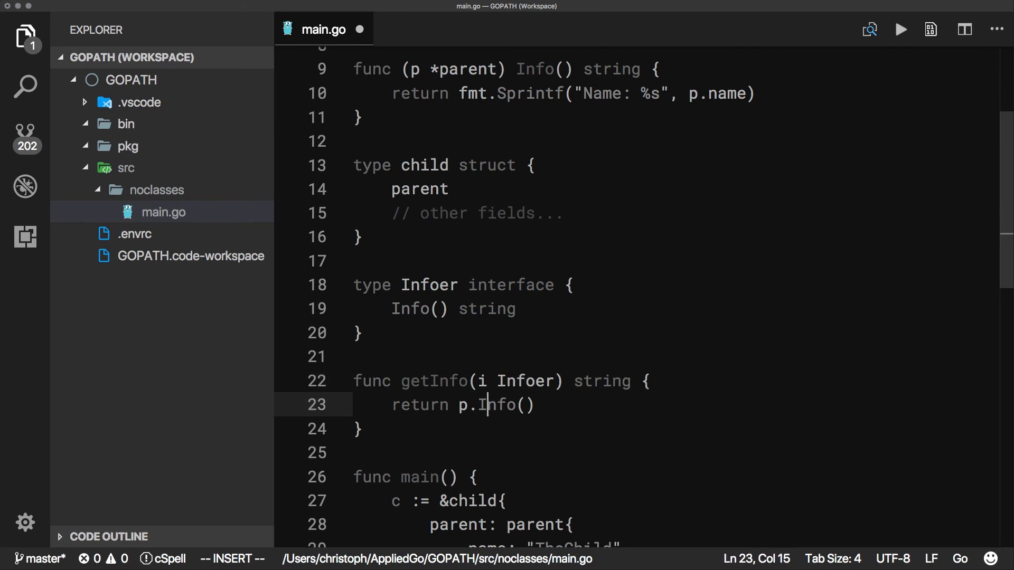
text(i)
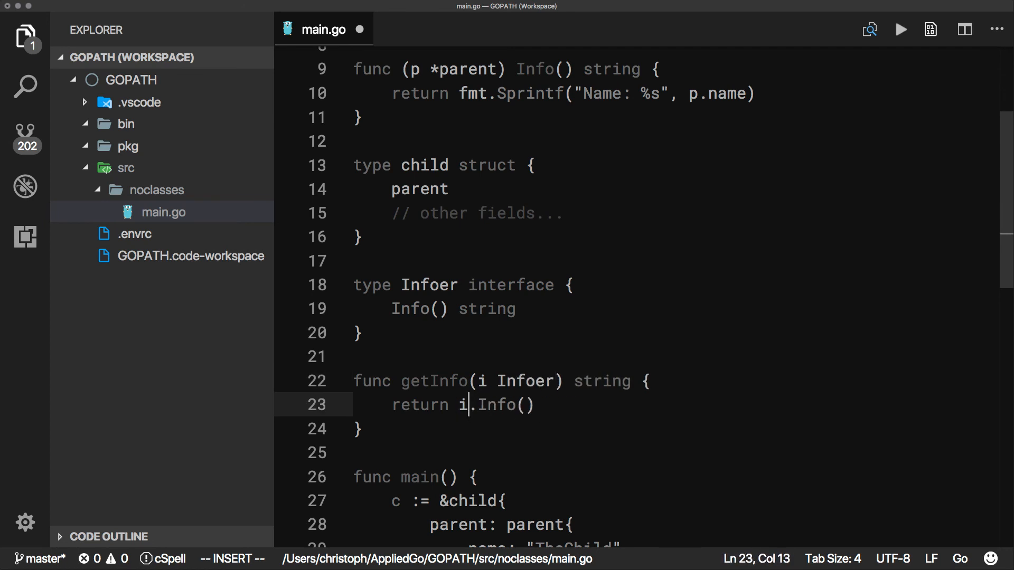
scroll(down, 3)
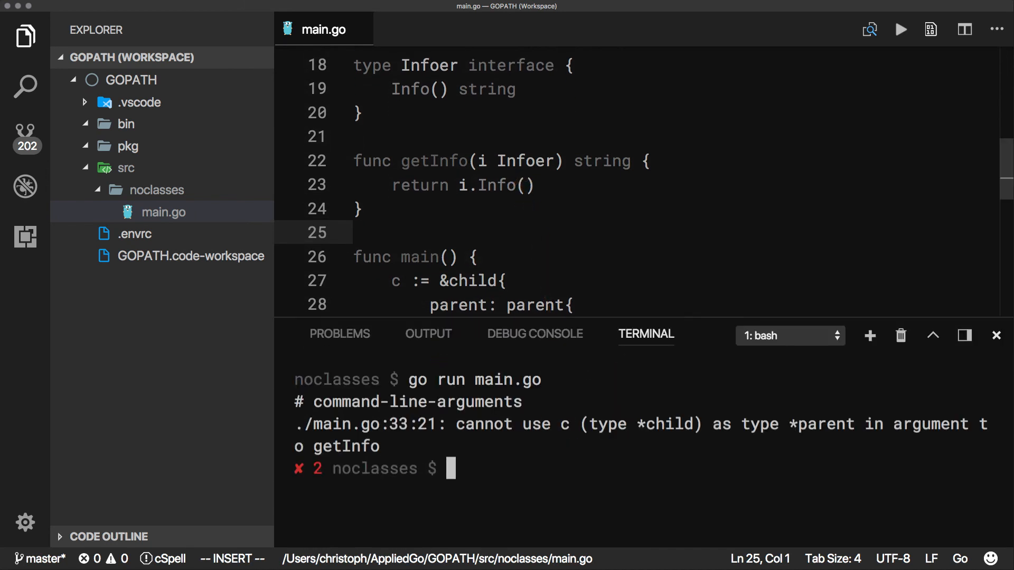
key(Return)
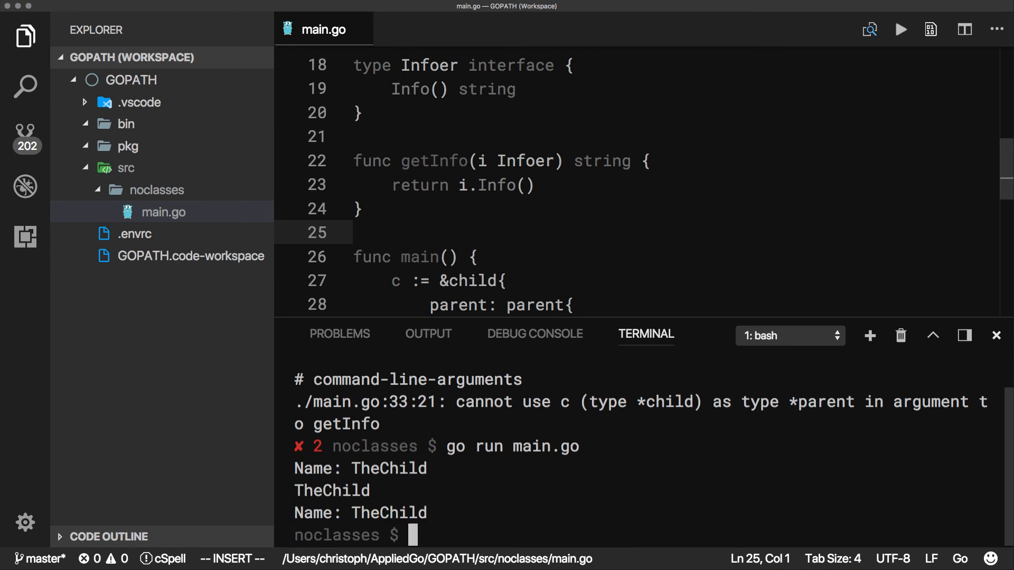